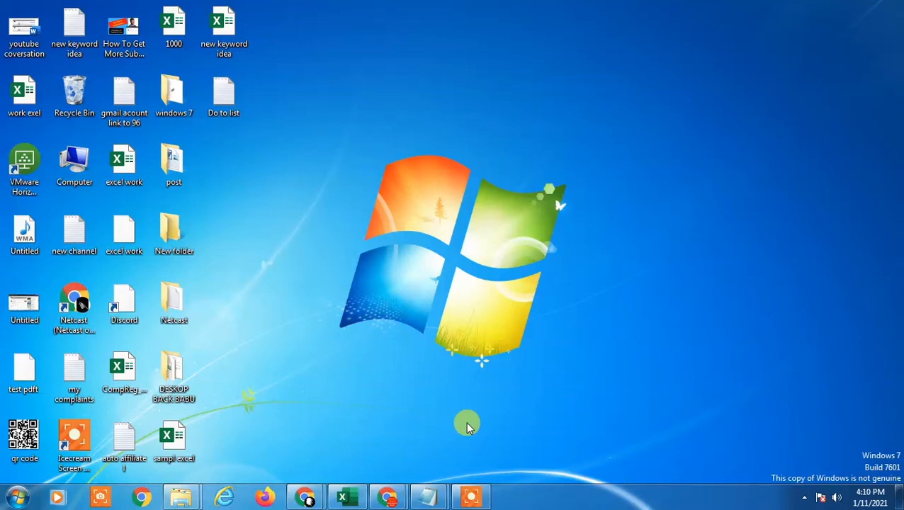
pyautogui.moveTo(638, 484)
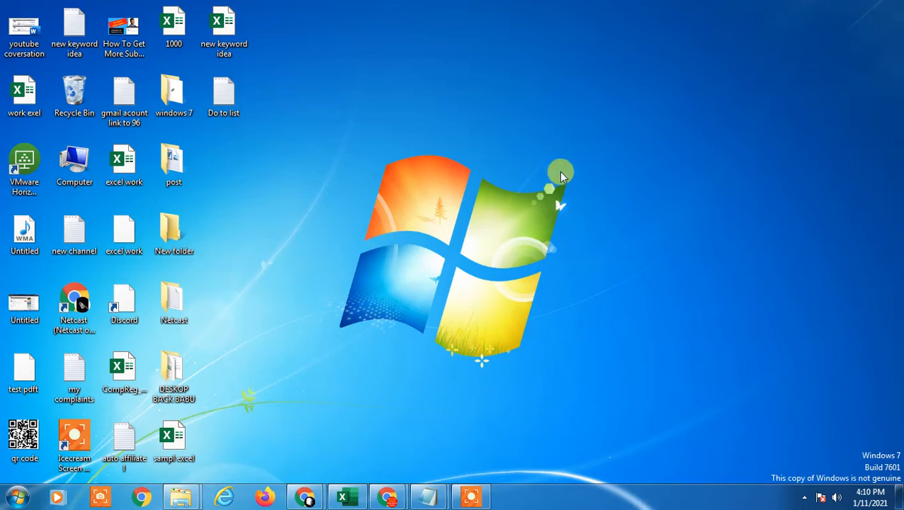
pyautogui.moveTo(403, 79)
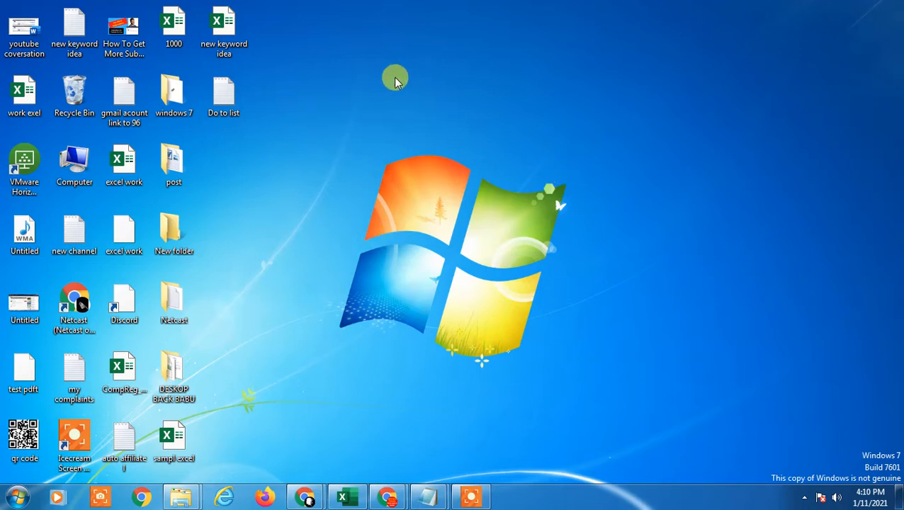
pyautogui.moveTo(363, 340)
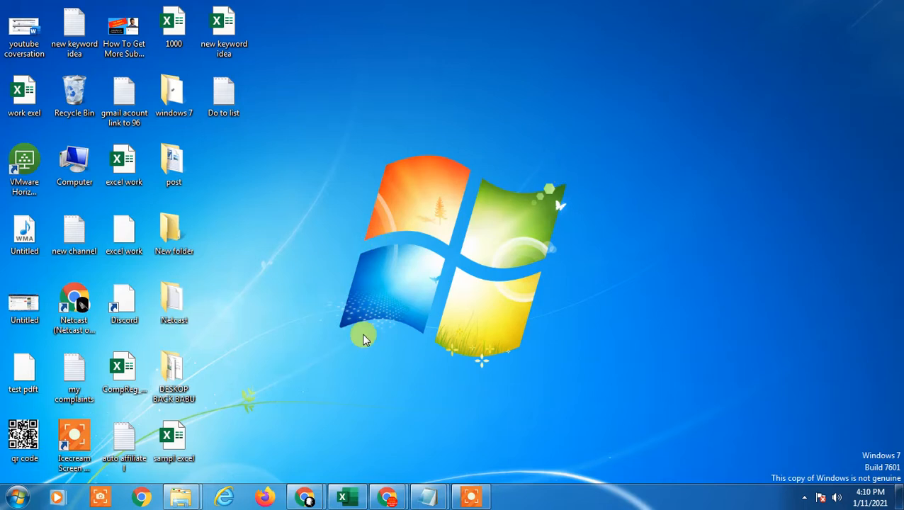
pyautogui.moveTo(417, 278)
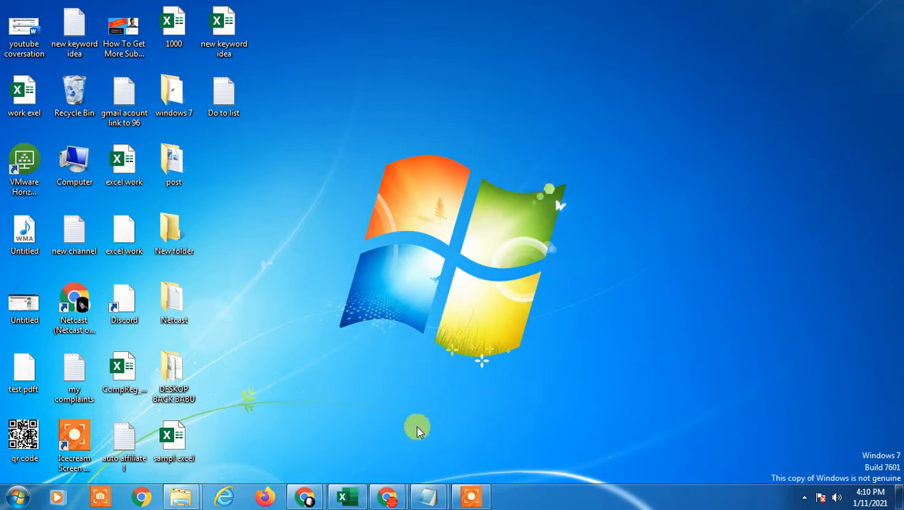
pyautogui.moveTo(448, 260)
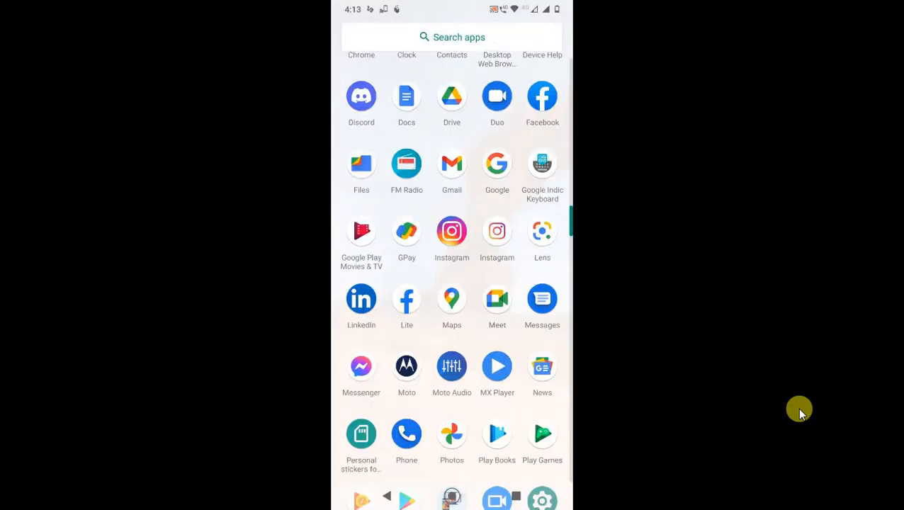
# Step: Launch LinkedIn from the app drawer so its home feed appears
pyautogui.scroll(-3)
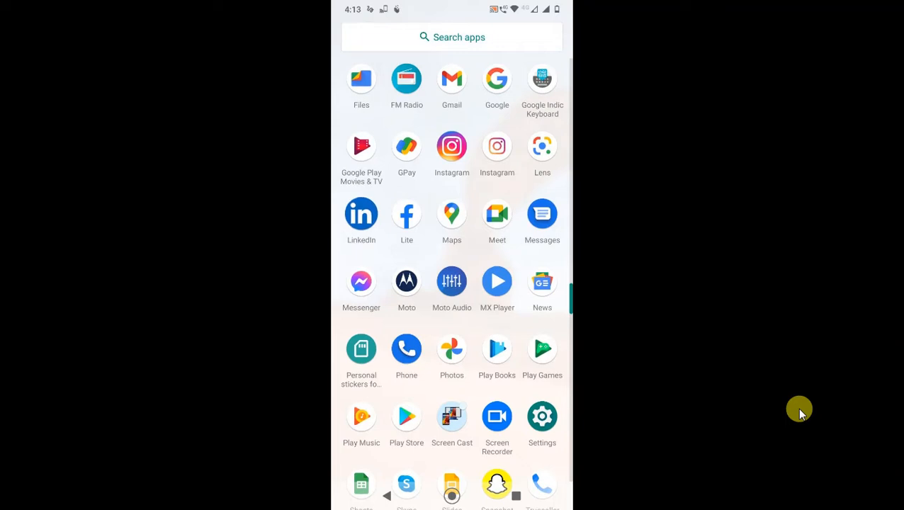
pyautogui.click(542, 415)
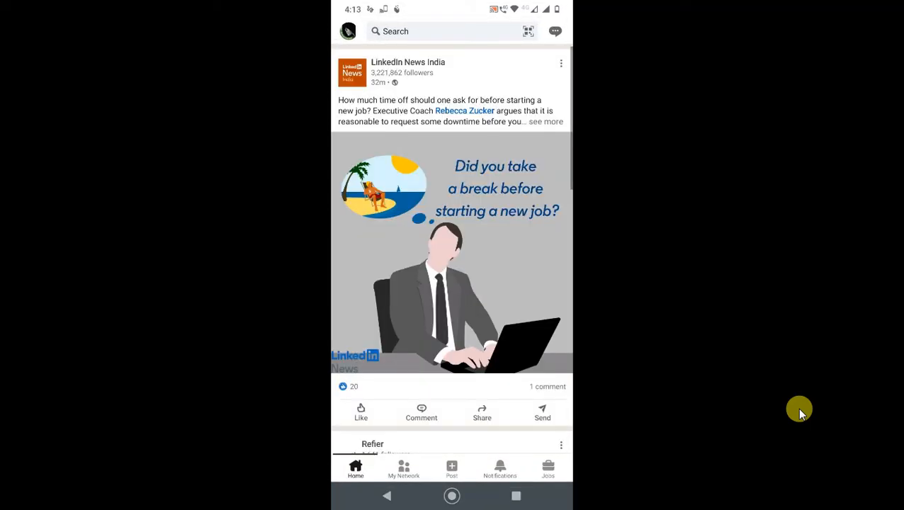
pyautogui.moveTo(405, 12)
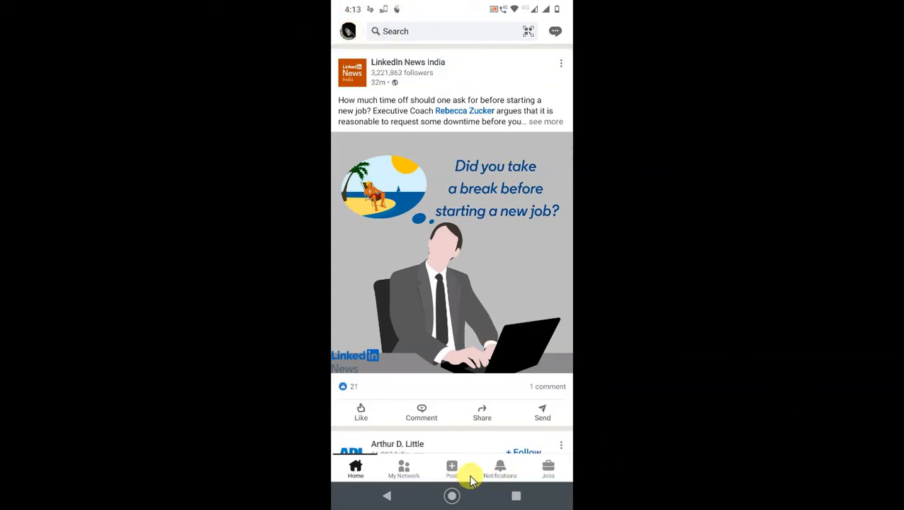
# Step: Start a new post with a document attachment titled 'netcast'
pyautogui.click(448, 468)
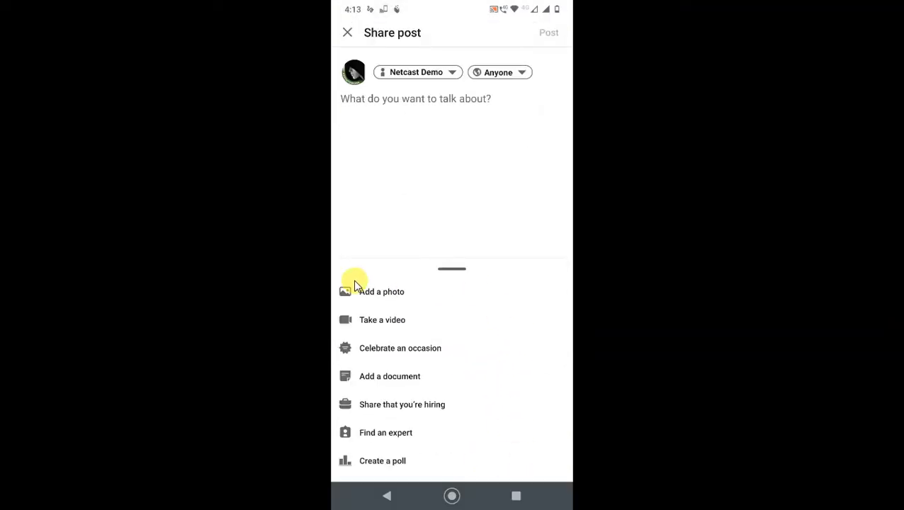
pyautogui.moveTo(404, 379)
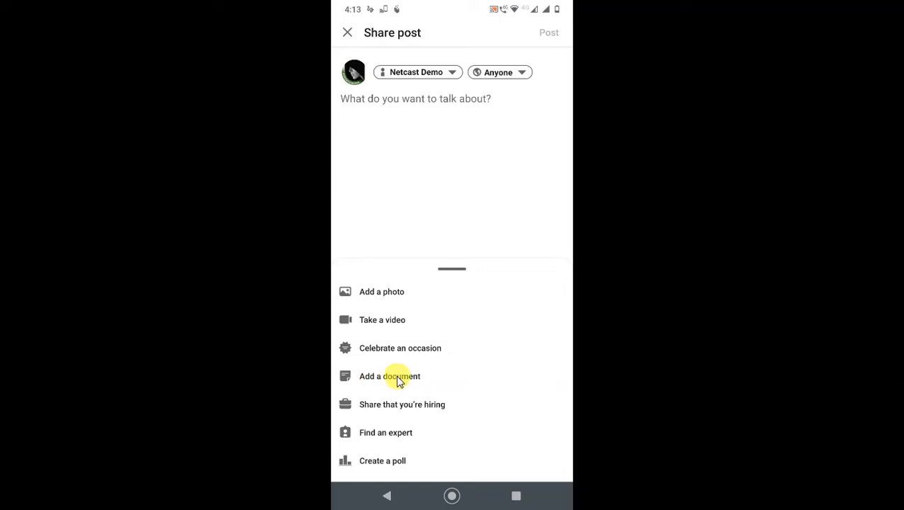
pyautogui.click(390, 377)
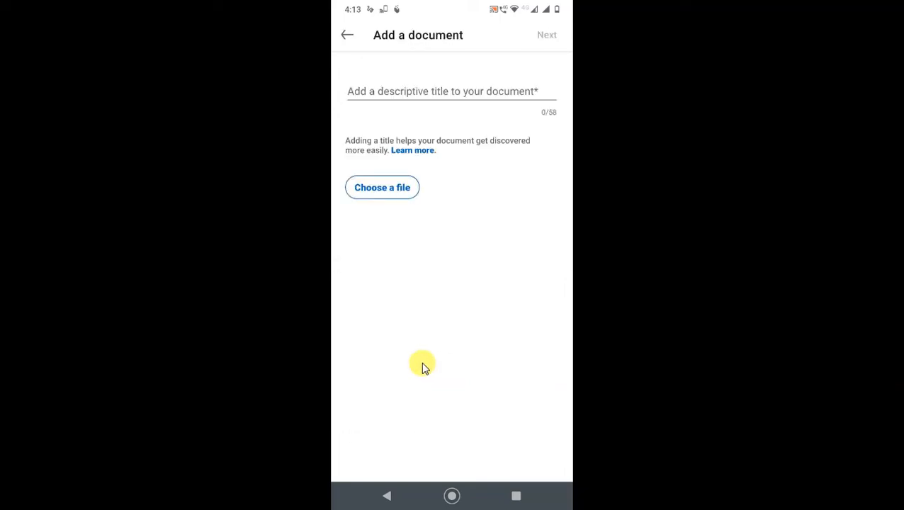
pyautogui.click(442, 91)
pyautogui.write('n')
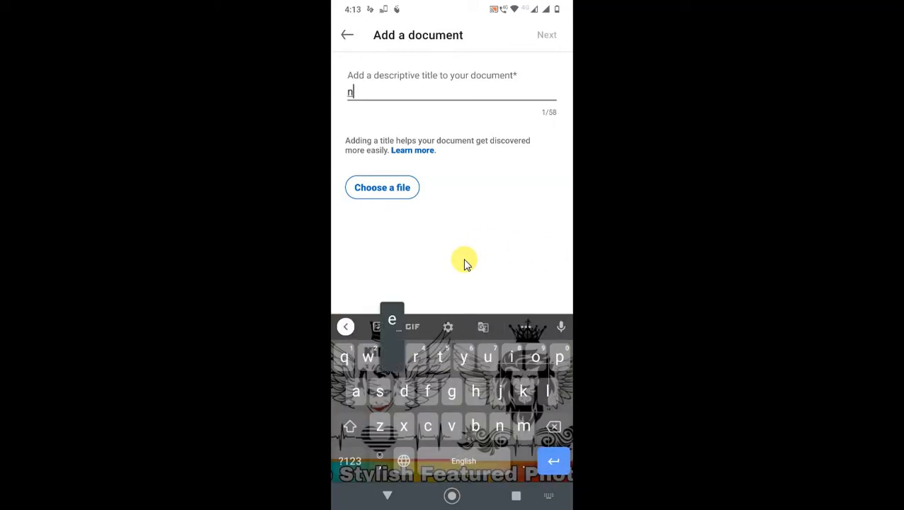
pyautogui.write('etcast')
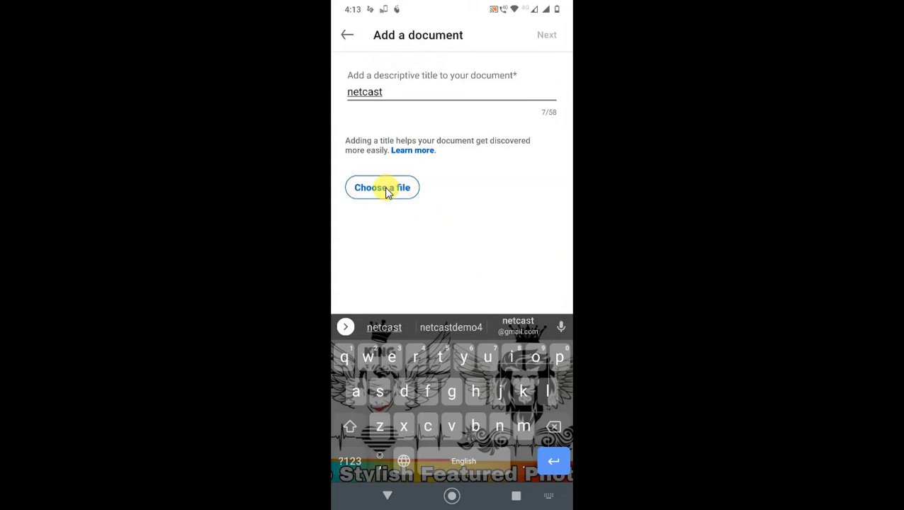
# Step: Choose the Gmail PDF from the Downloads folder as the attached document
pyautogui.click(383, 187)
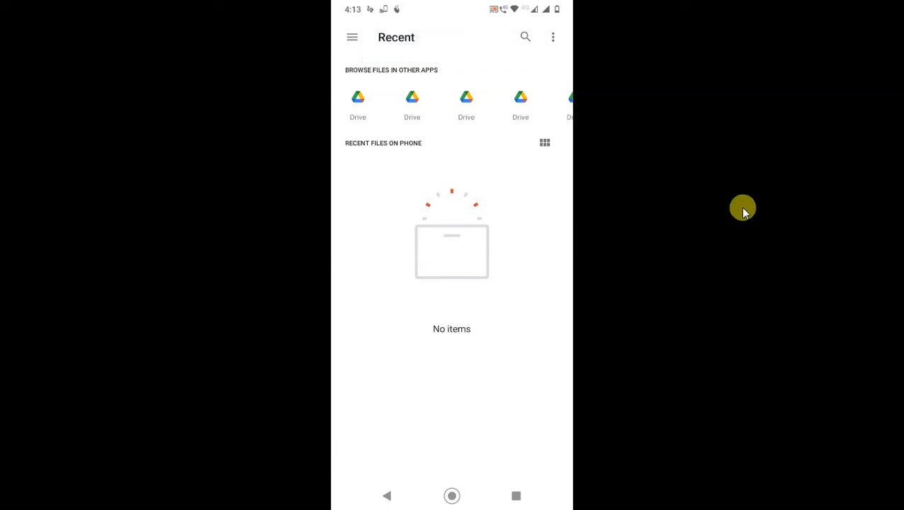
pyautogui.moveTo(351, 36)
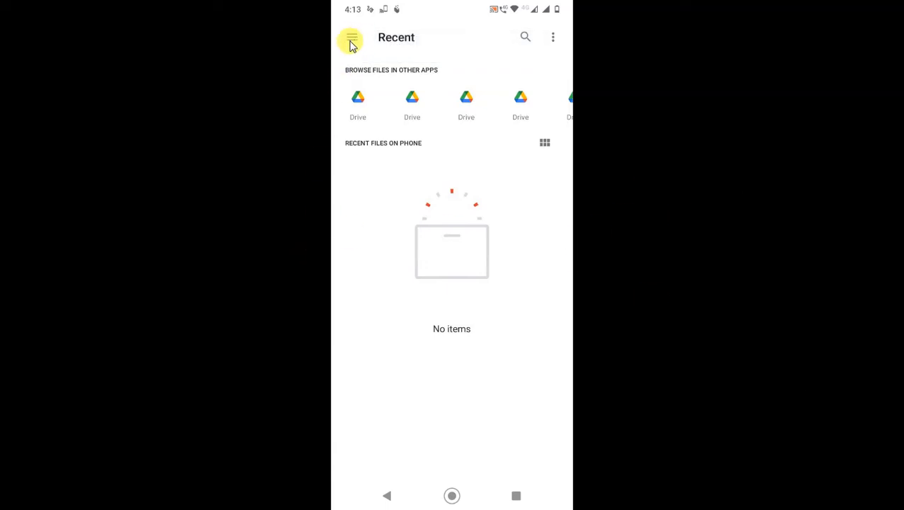
pyautogui.click(353, 37)
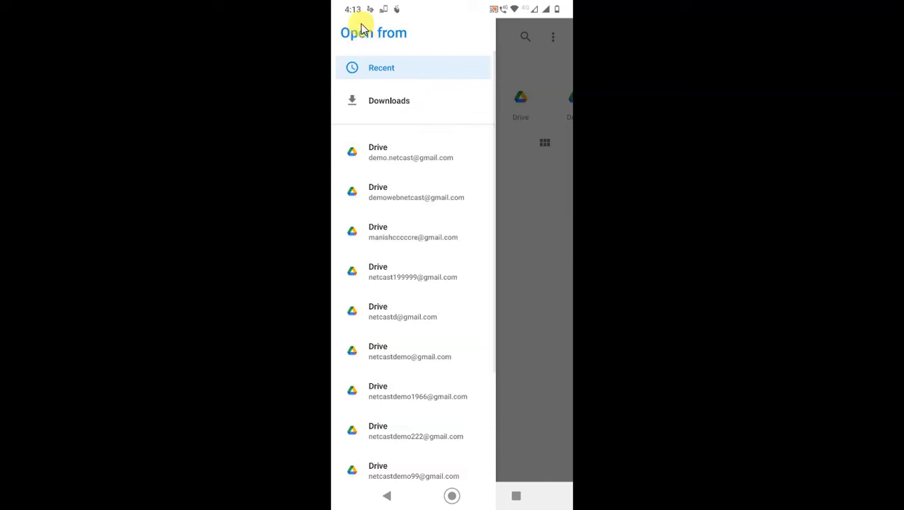
pyautogui.moveTo(397, 108)
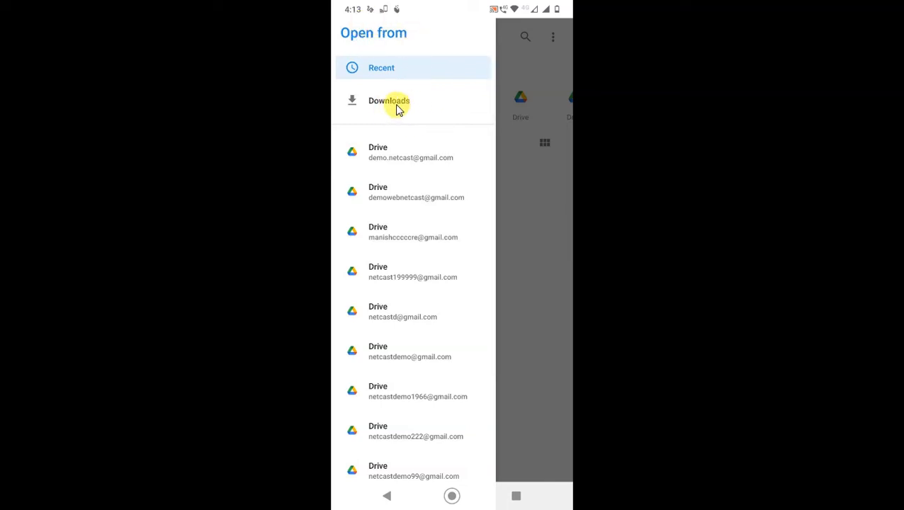
pyautogui.click(388, 101)
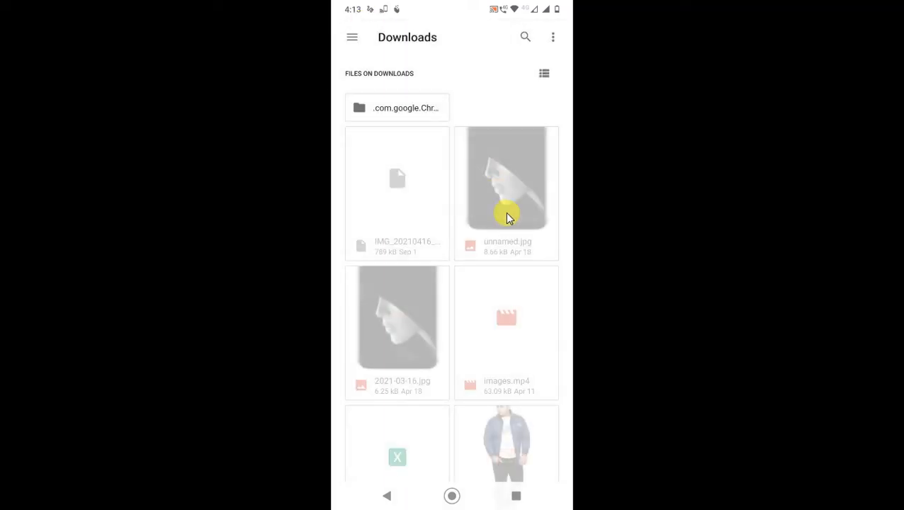
pyautogui.scroll(-3)
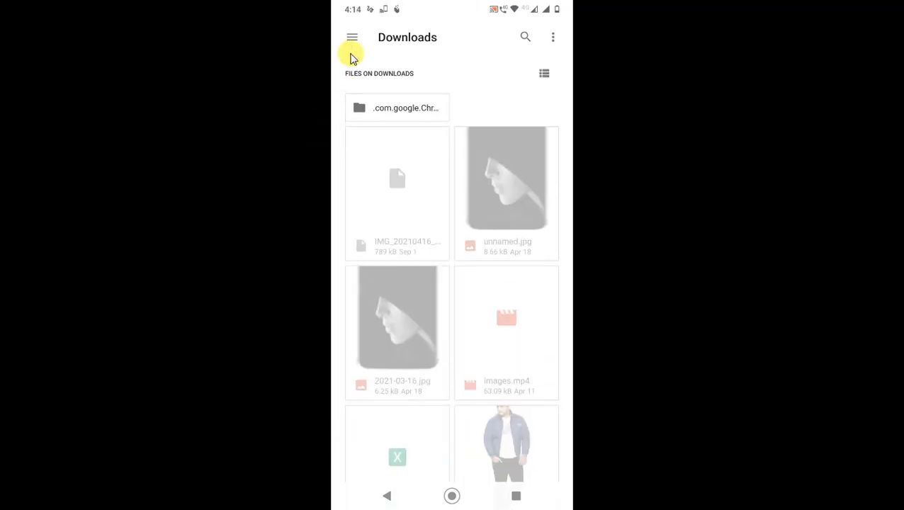
pyautogui.click(352, 37)
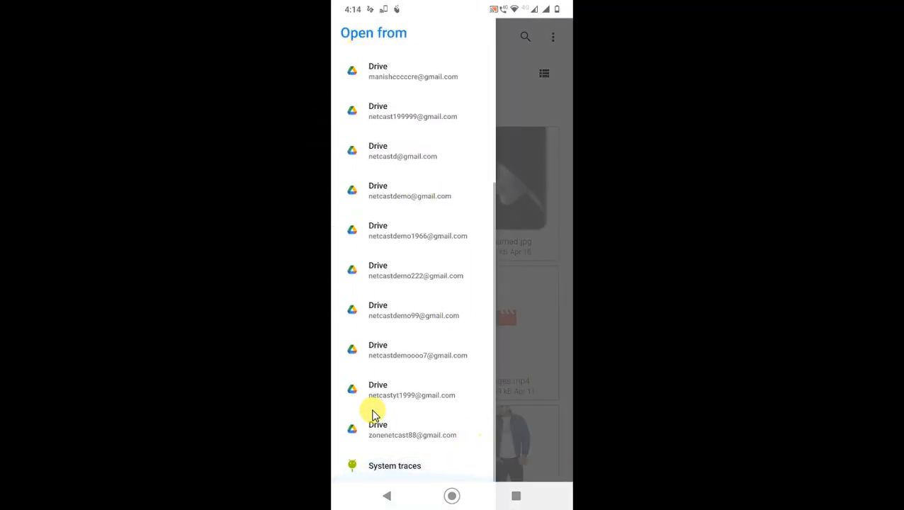
pyautogui.scroll(-3)
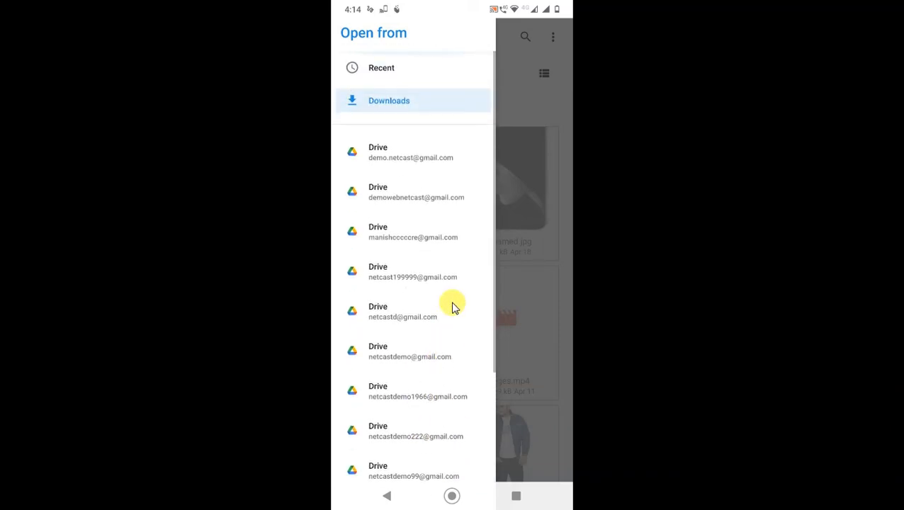
pyautogui.moveTo(395, 84)
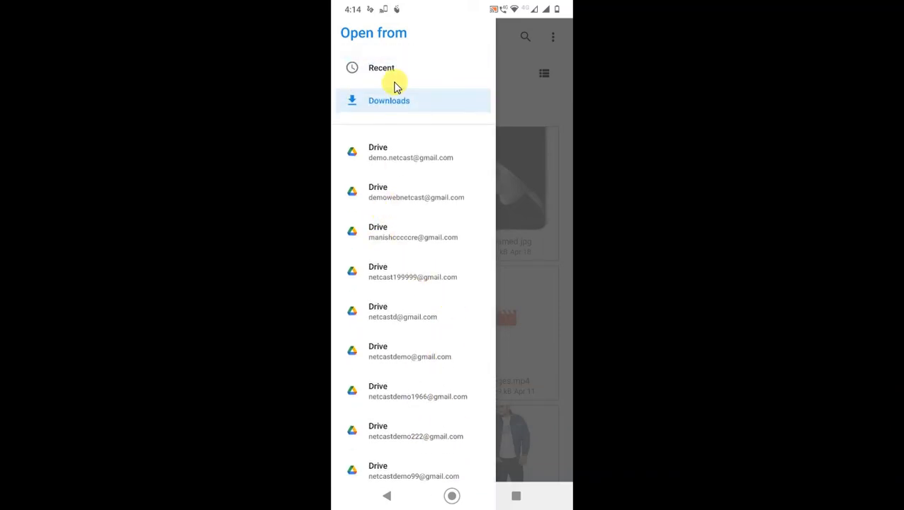
pyautogui.click(388, 99)
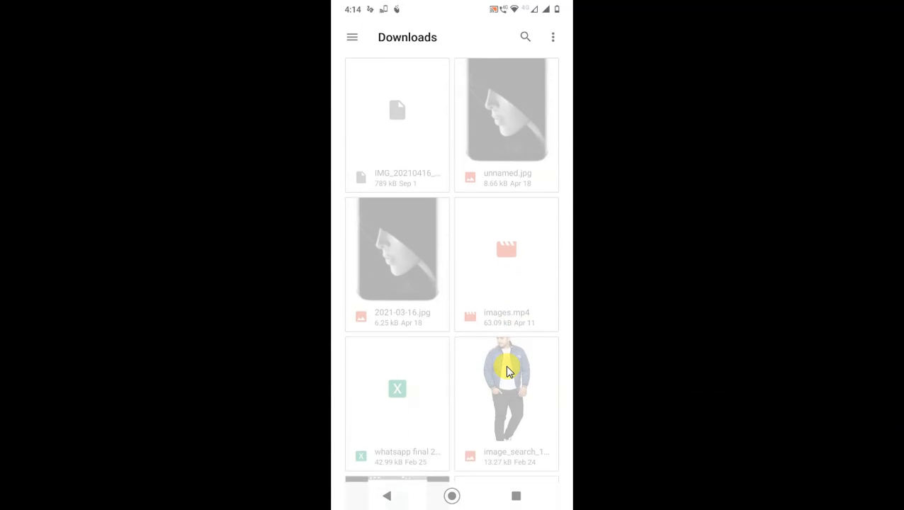
pyautogui.scroll(-3)
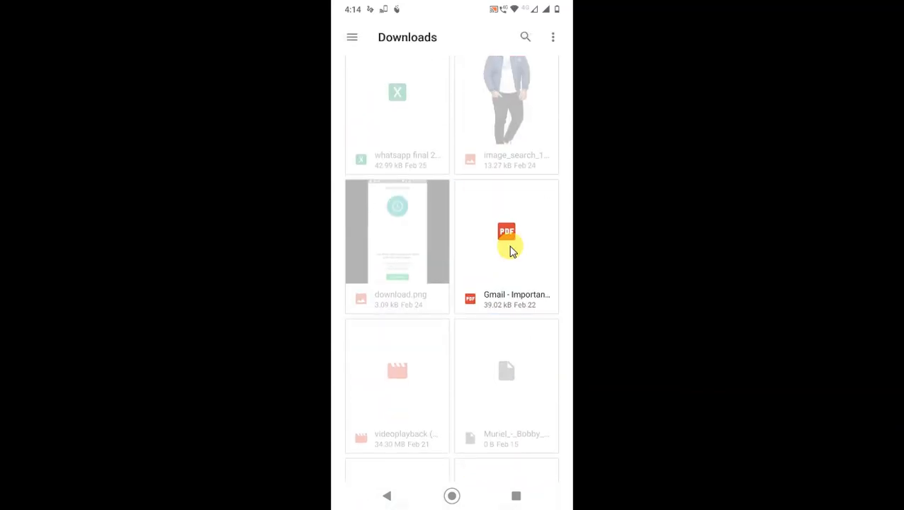
pyautogui.click(506, 247)
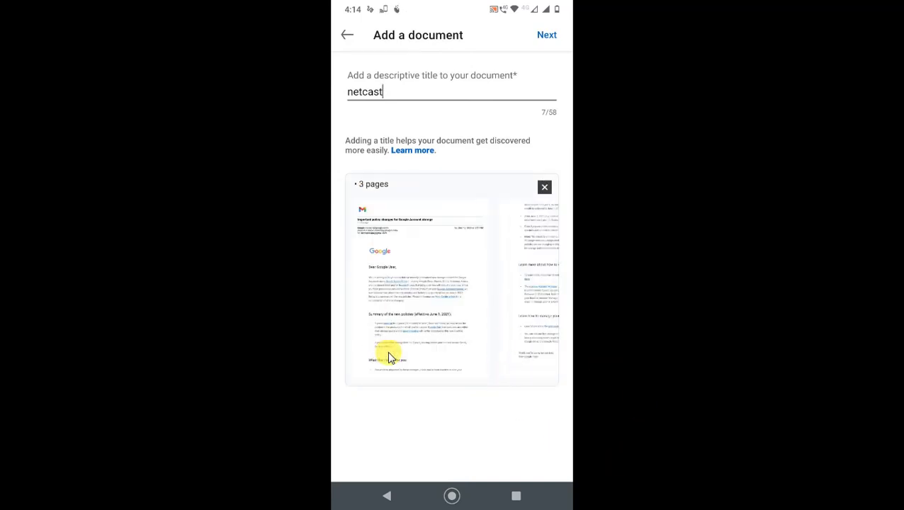
pyautogui.moveTo(416, 276)
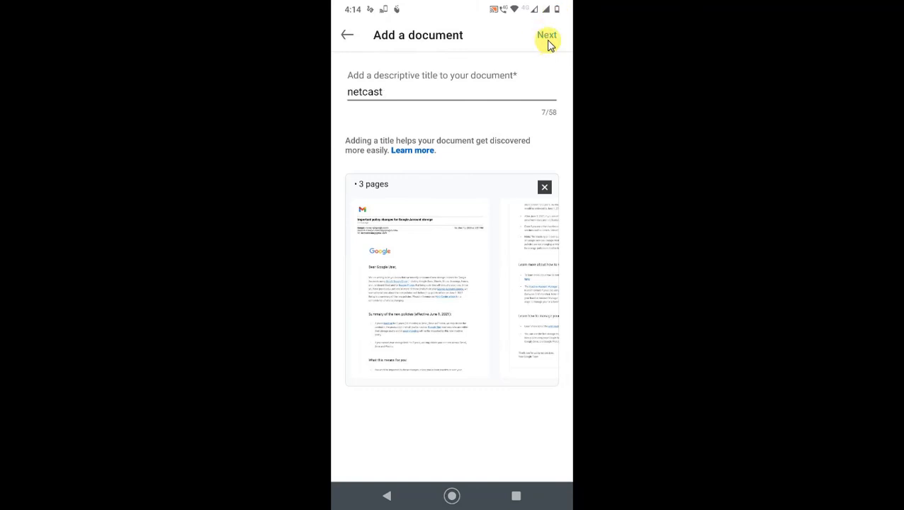
# Step: Attach the 3-page netcast document to the draft, enter 'vbsbsbbs' as post text, then return to the home screen
pyautogui.click(546, 34)
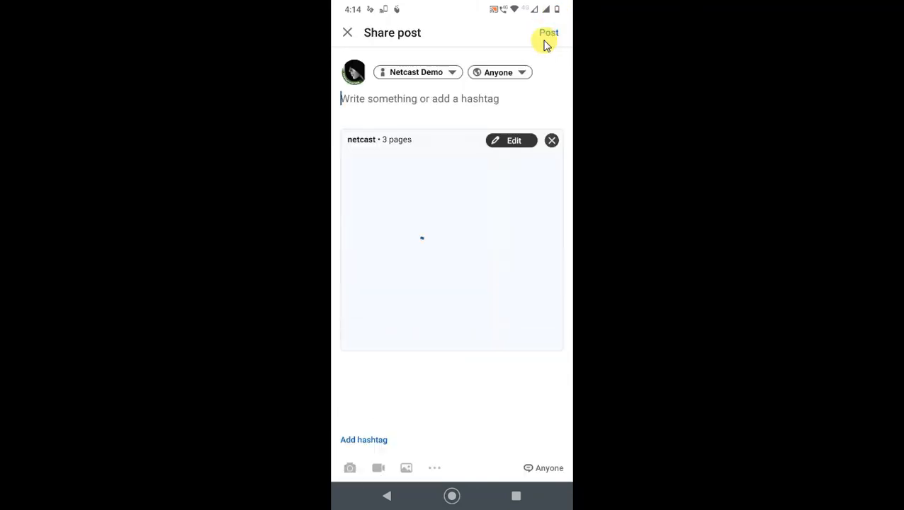
pyautogui.click(420, 99)
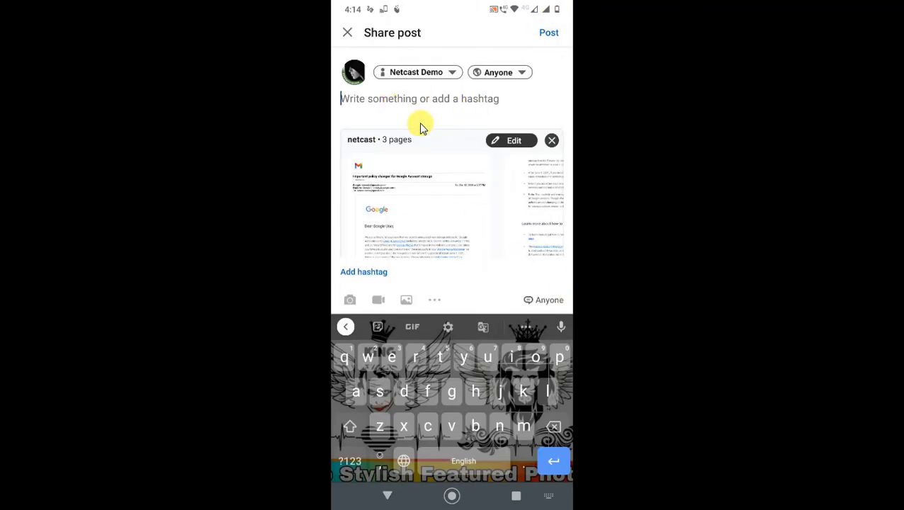
pyautogui.write('vbsbsbbs')
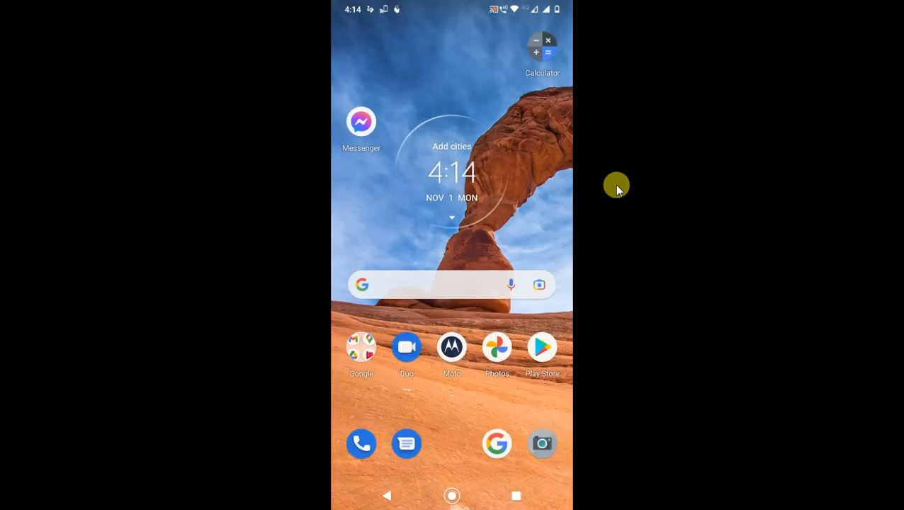
pyautogui.press('Ctrl+D')
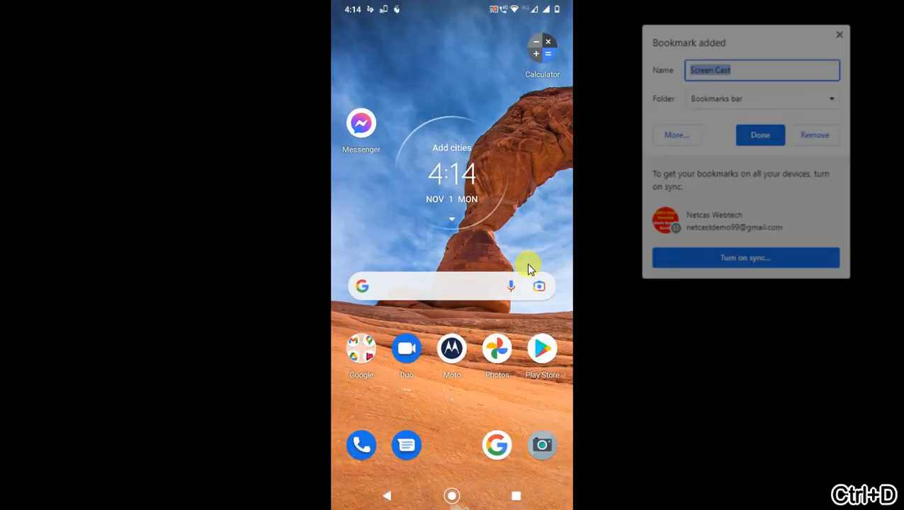